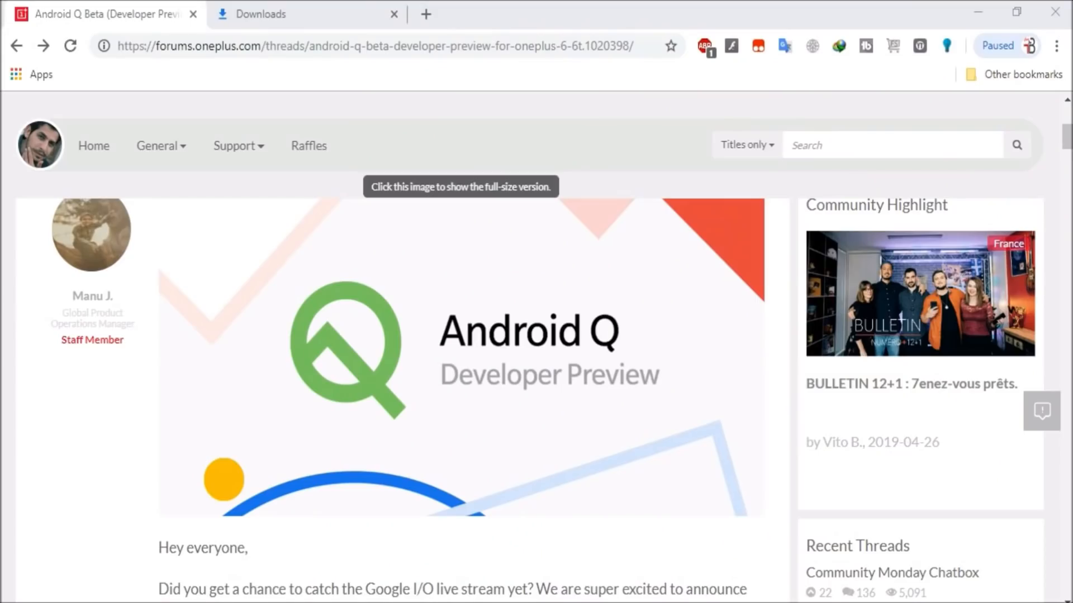
- Scroll down to the Android Pie rollback section and select the OnePlus 6T rollback link text
scroll("down", 3)
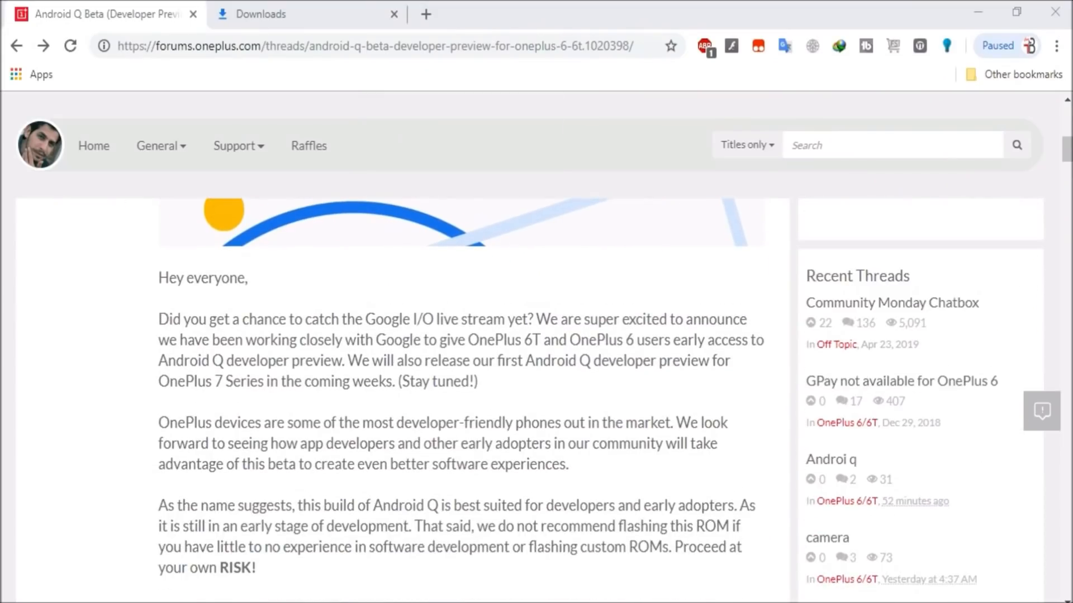
scroll("down", 3)
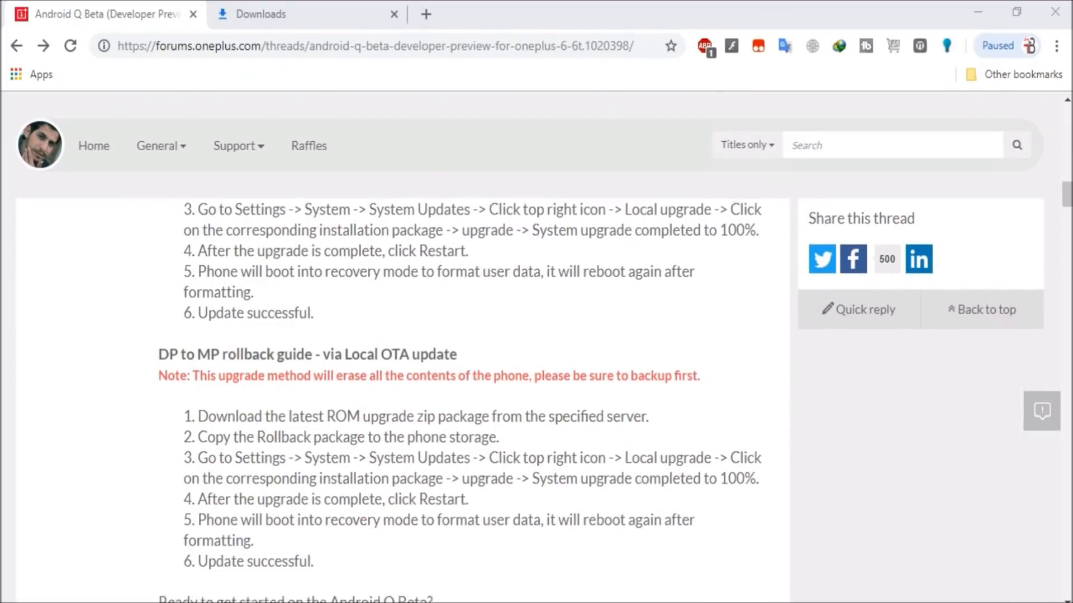
scroll("down", 3)
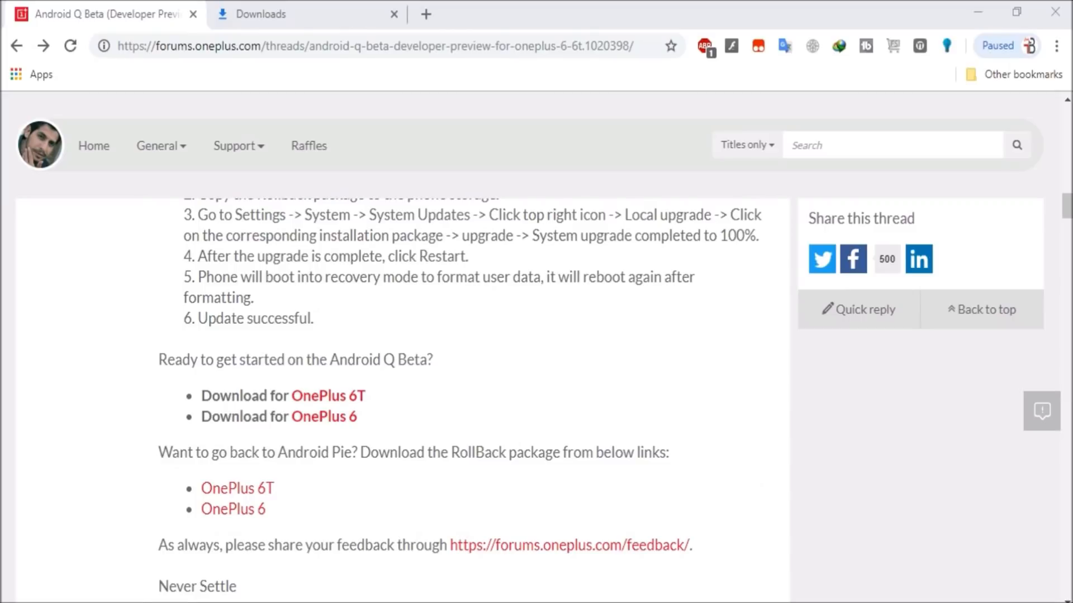
scroll("down", 3)
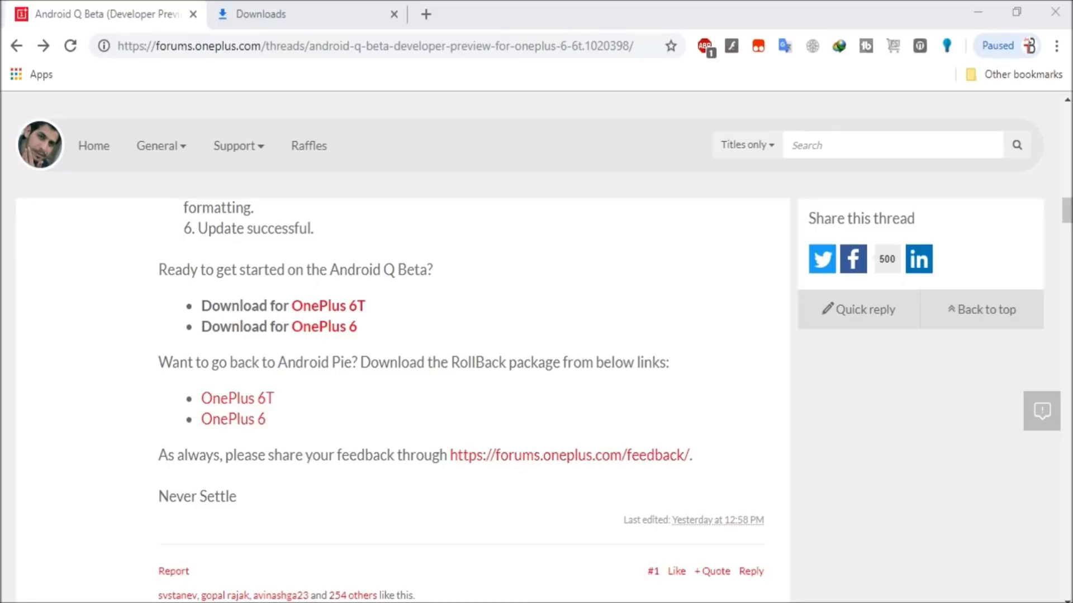
mouse_move(238, 398)
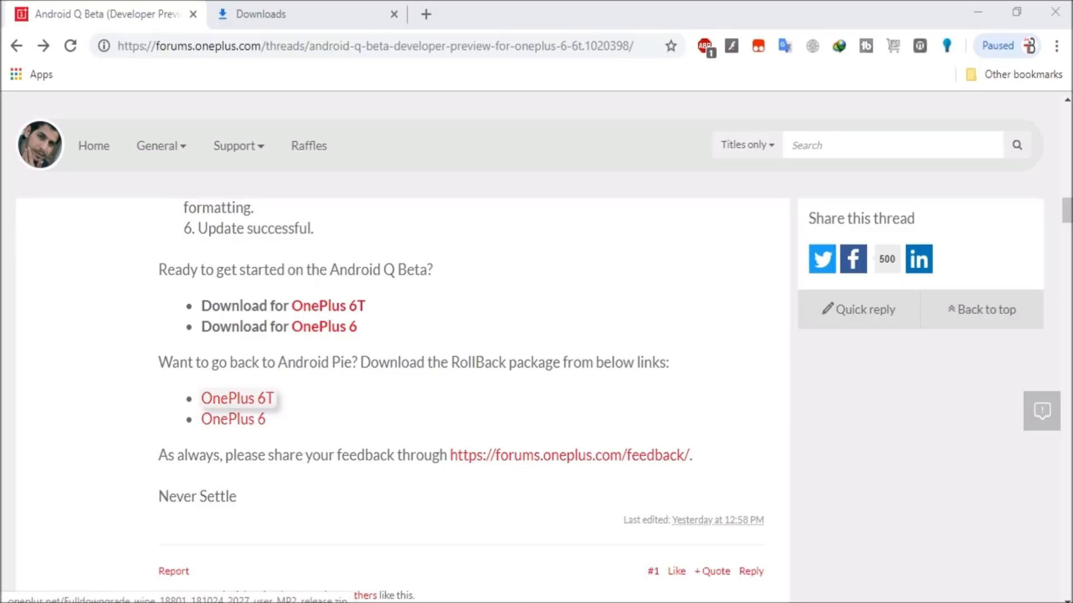
left_click_drag(158, 363, 267, 420)
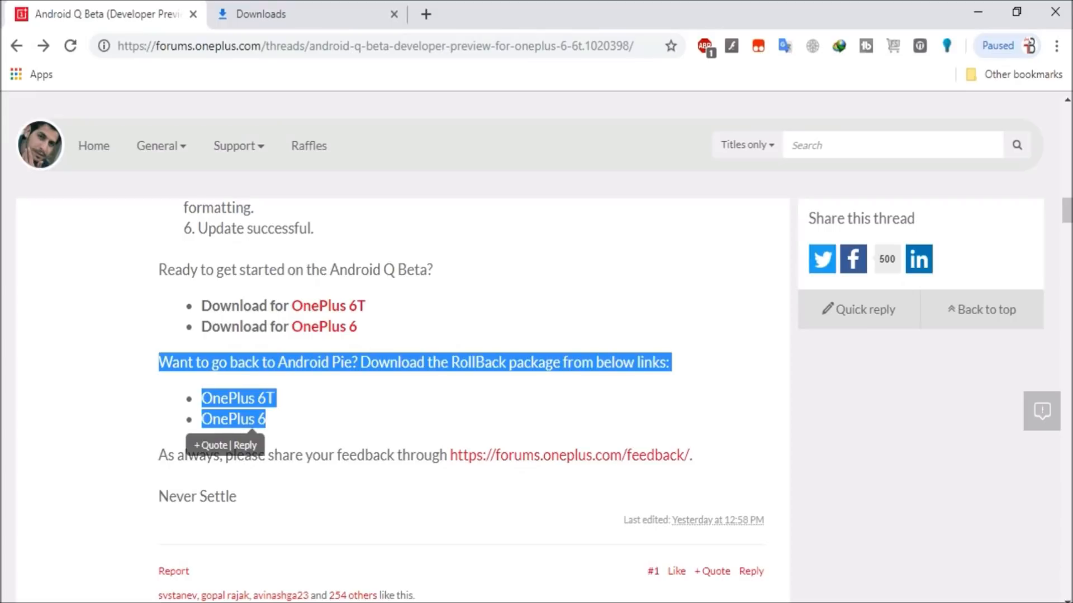
mouse_move(232, 419)
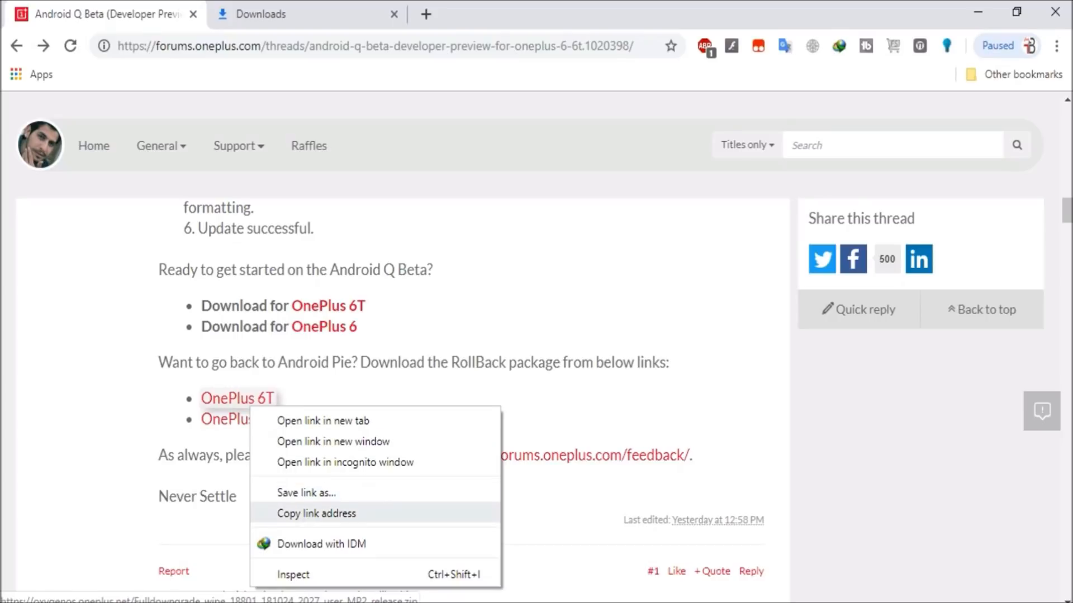
- Send the OnePlus 6T rollback link to IDM and confirm the download address
left_click(326, 543)
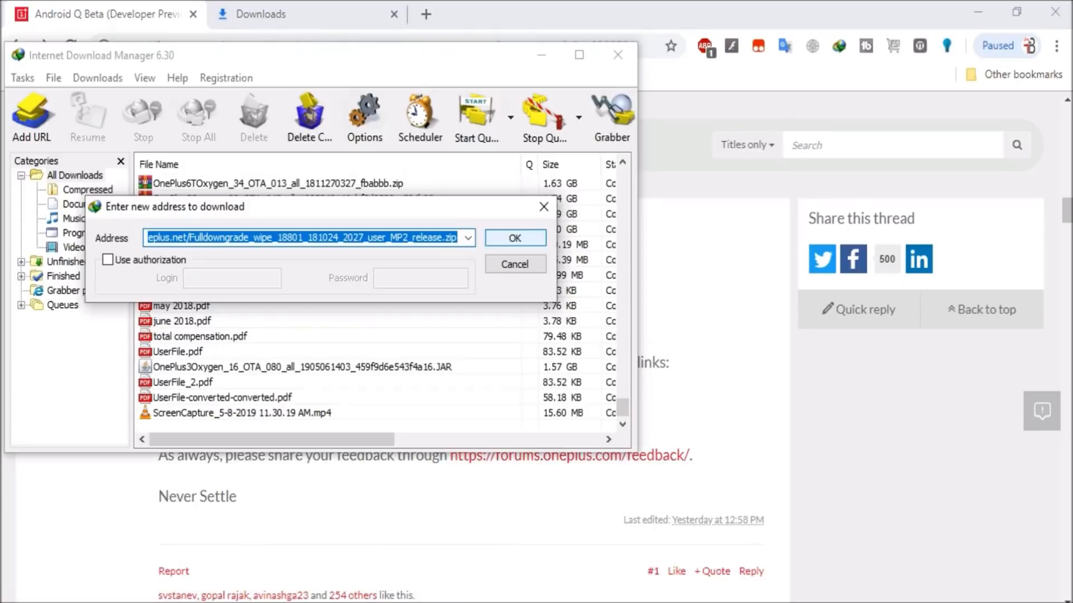
left_click(514, 238)
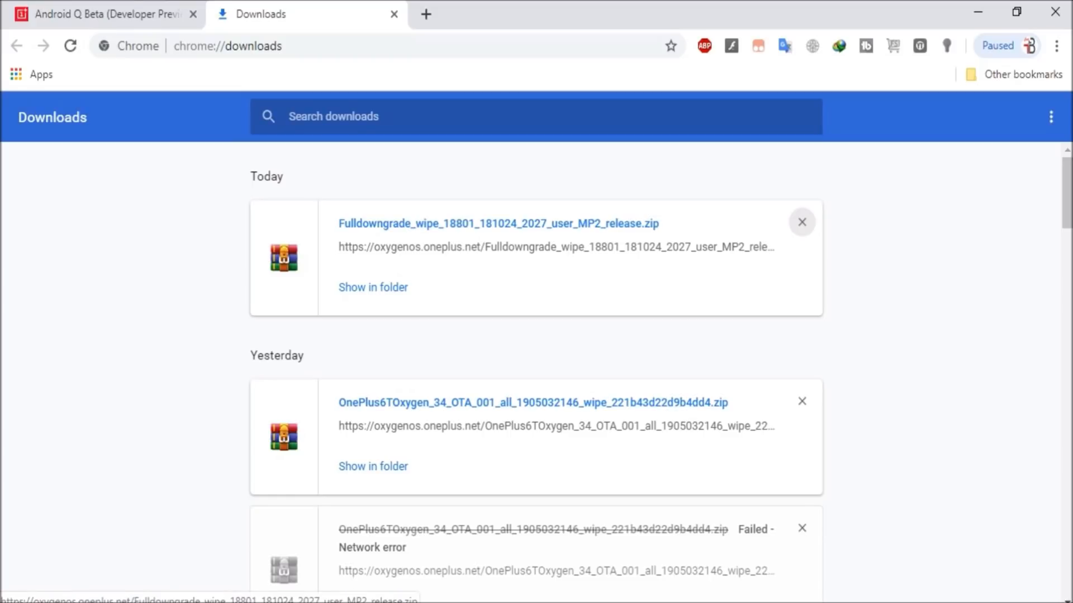
- View the Chrome Downloads page showing the Fulldowngrade_wipe_18801 rollback zip
left_click(373, 287)
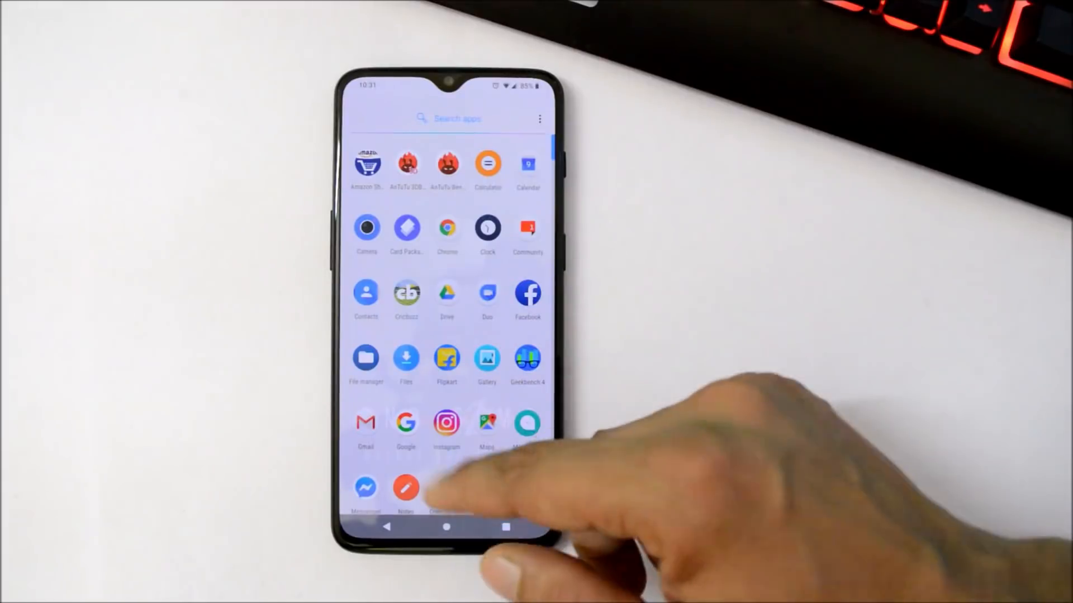
- Open phone Settings and reach the System updates gear options with Local upgrade
left_click(366, 357)
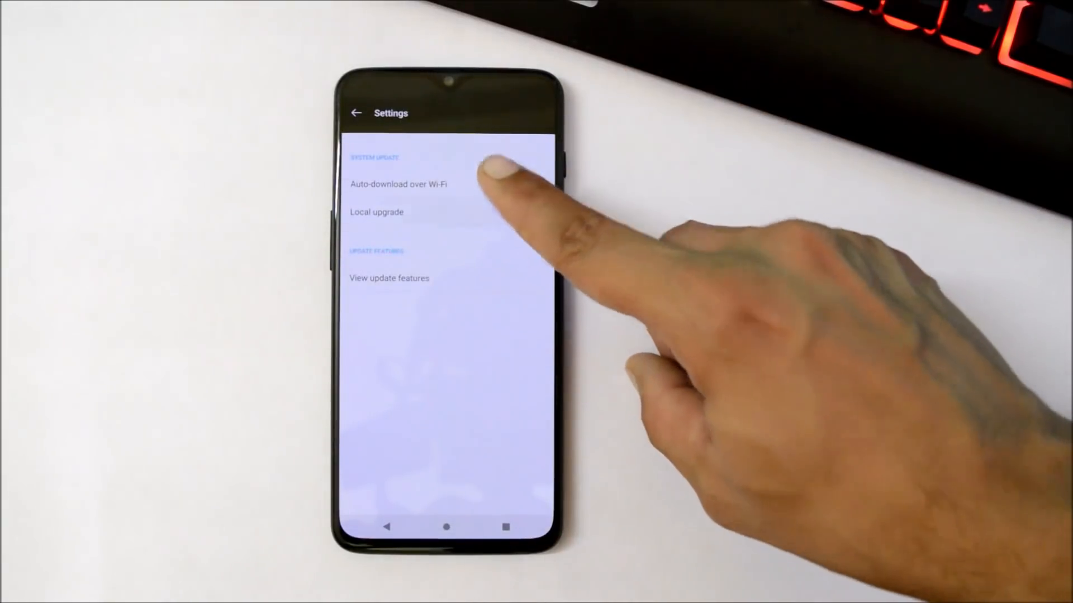
- Install the Fulldowngrade package via Local upgrade, confirm the factory-reset warning, and reboot
left_click(376, 211)
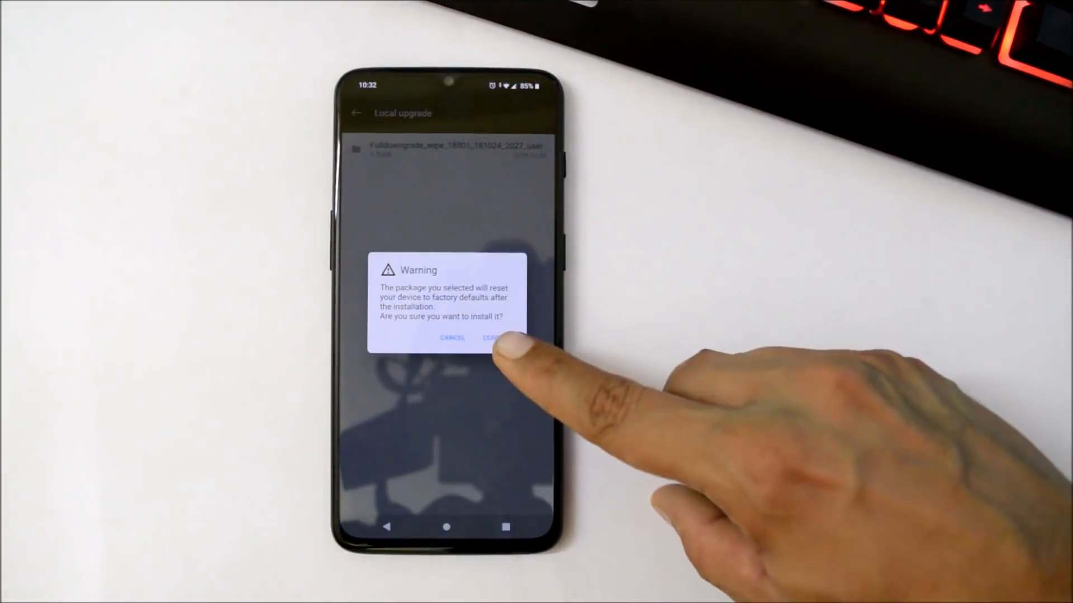
left_click(488, 338)
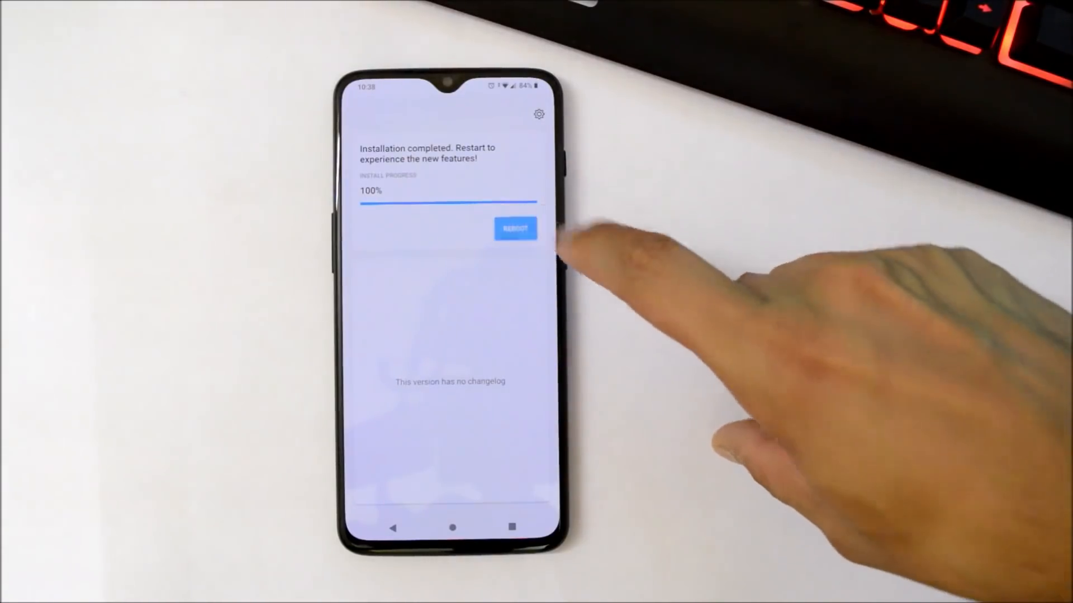
left_click(515, 228)
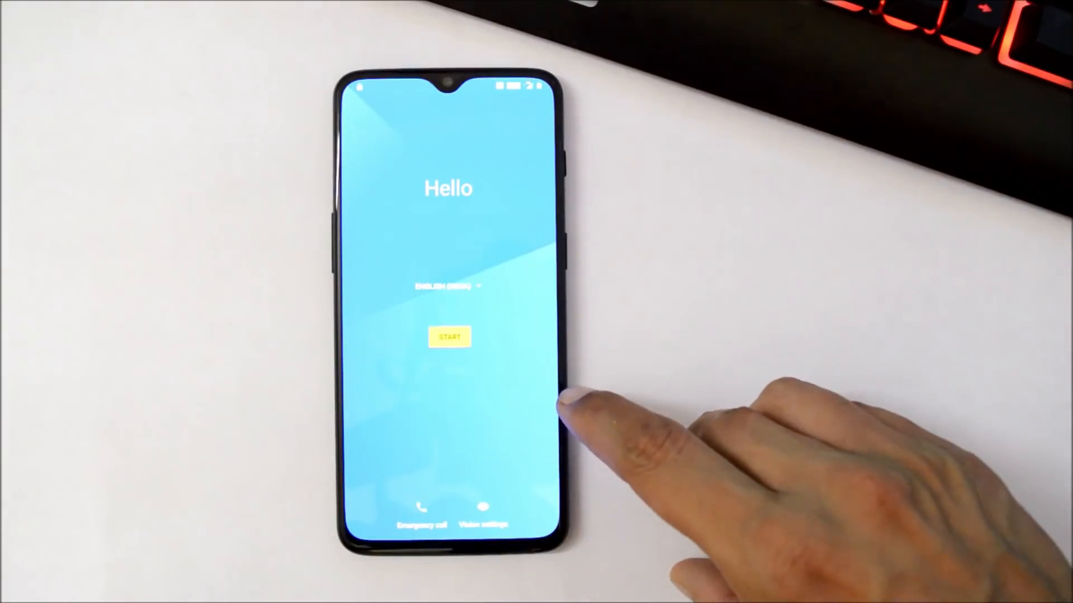
mouse_move(568, 410)
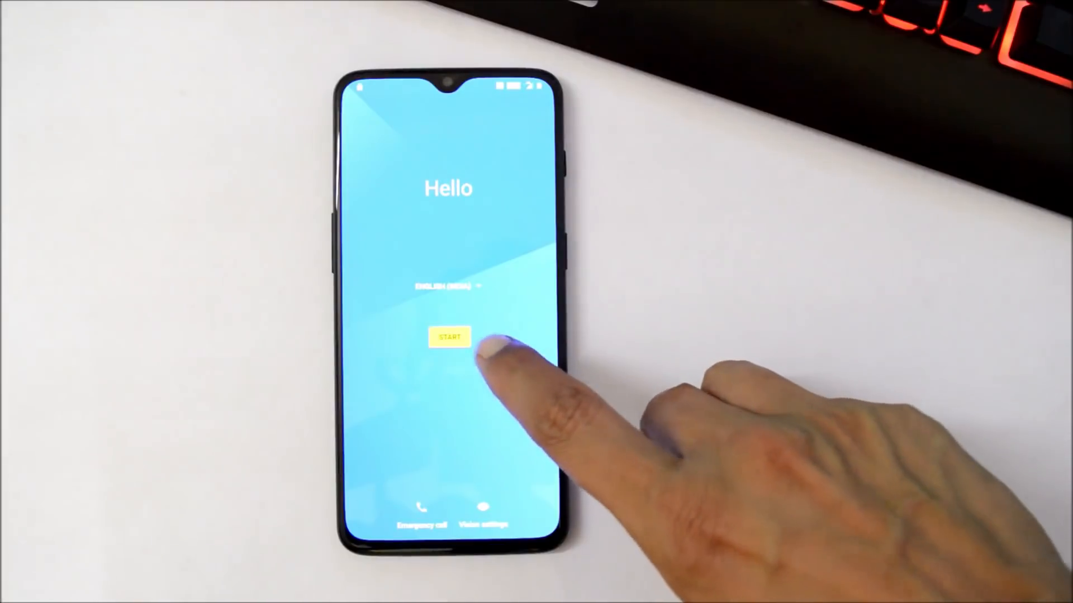
- Finish initial setup from the Hello screen and open the OxygenOS 9.0.13 update page
left_click(449, 335)
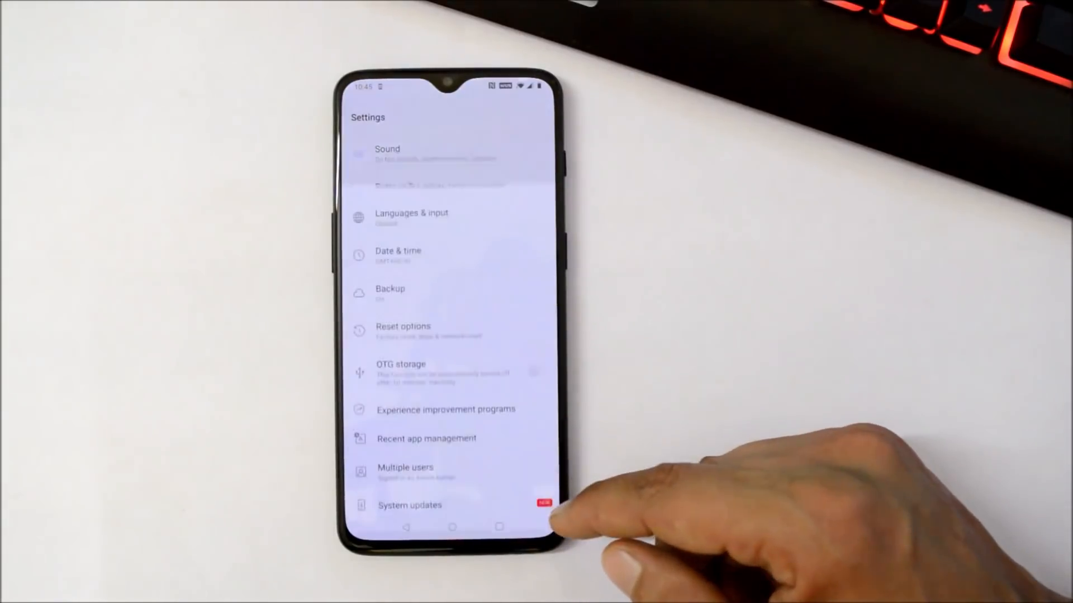
left_click(409, 505)
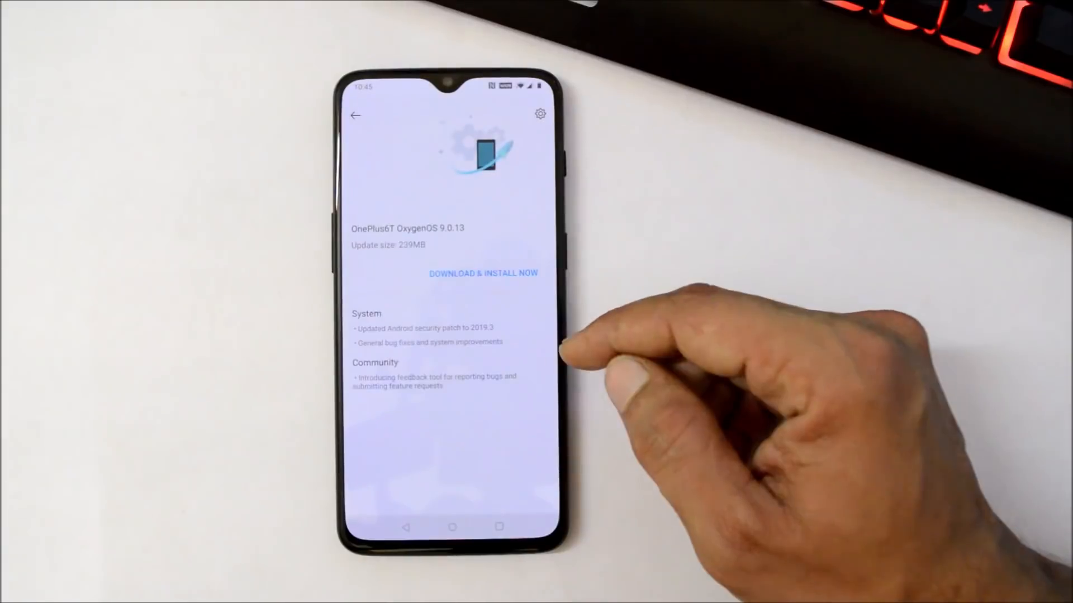